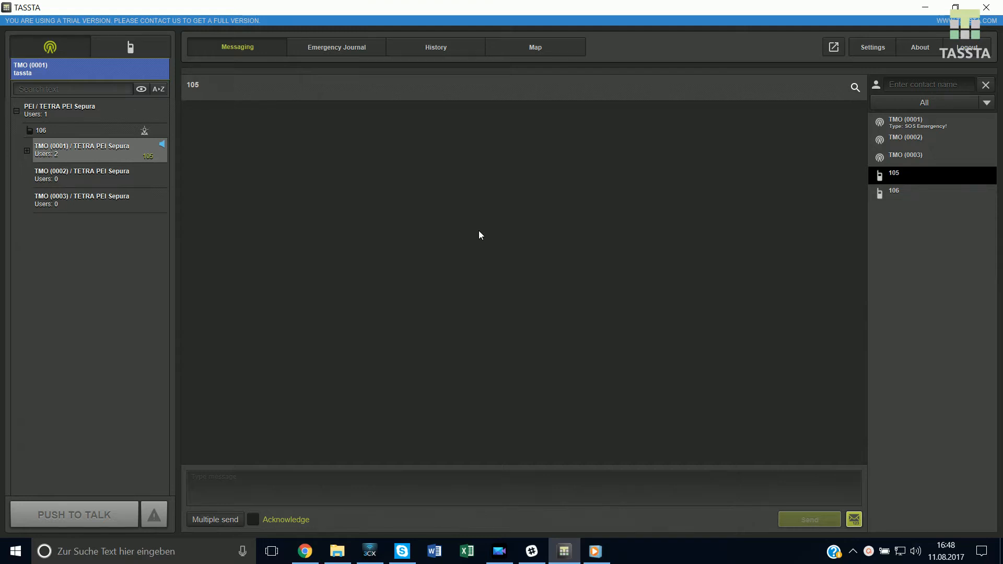
mouse_move(487, 239)
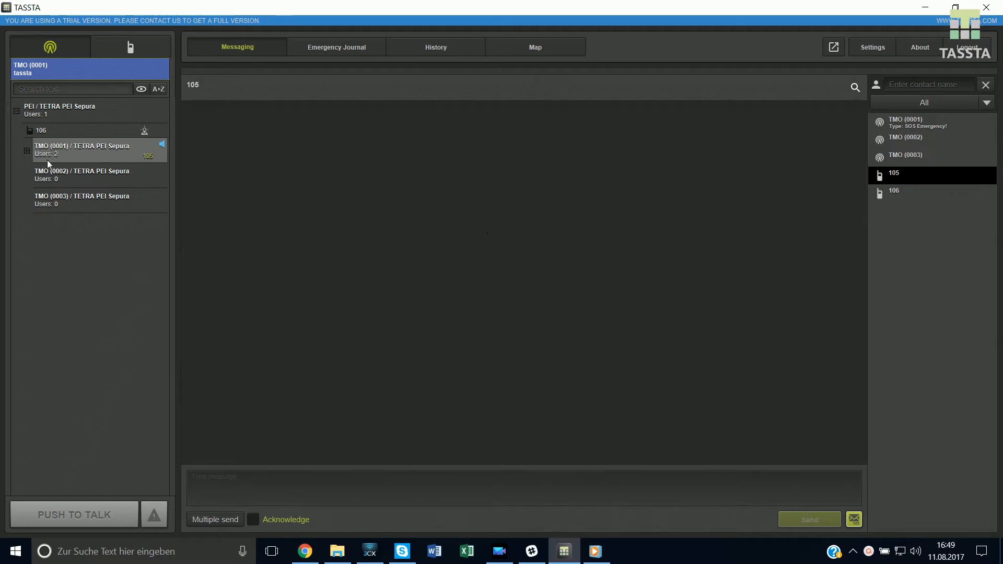
Step: Switch to the TMO (0002) channel and back to TMO (0001)
left_click(82, 175)
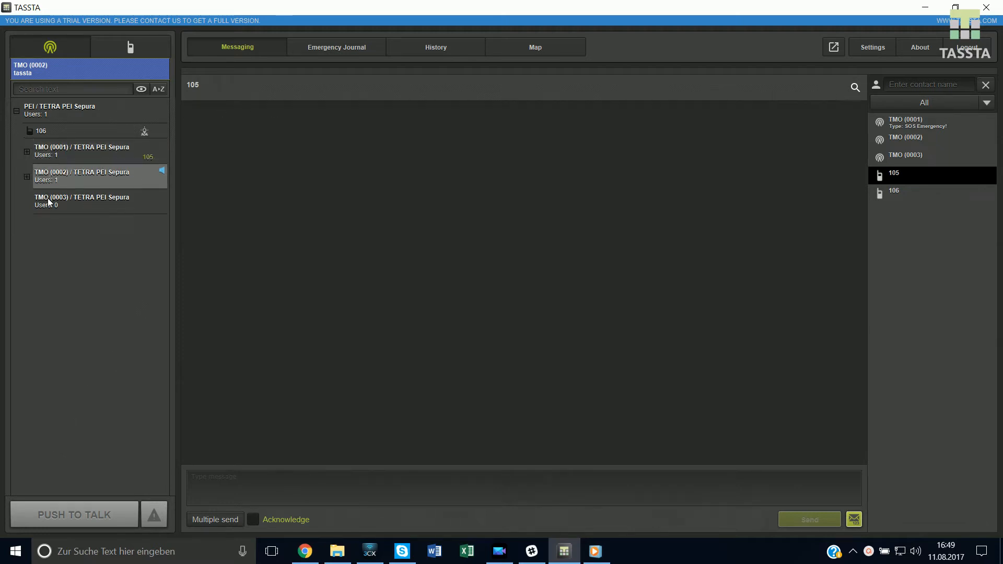
left_click(82, 150)
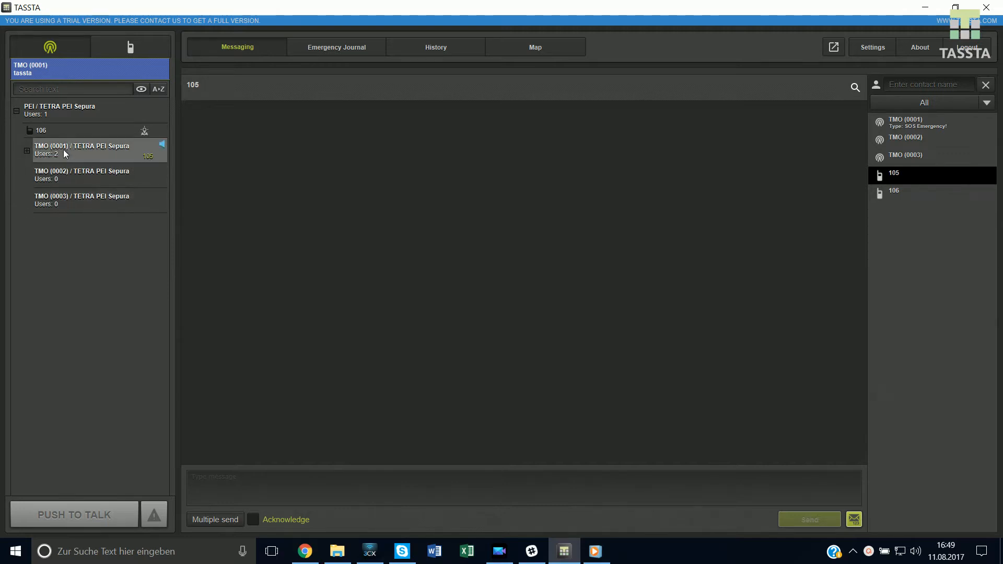
mouse_move(54, 139)
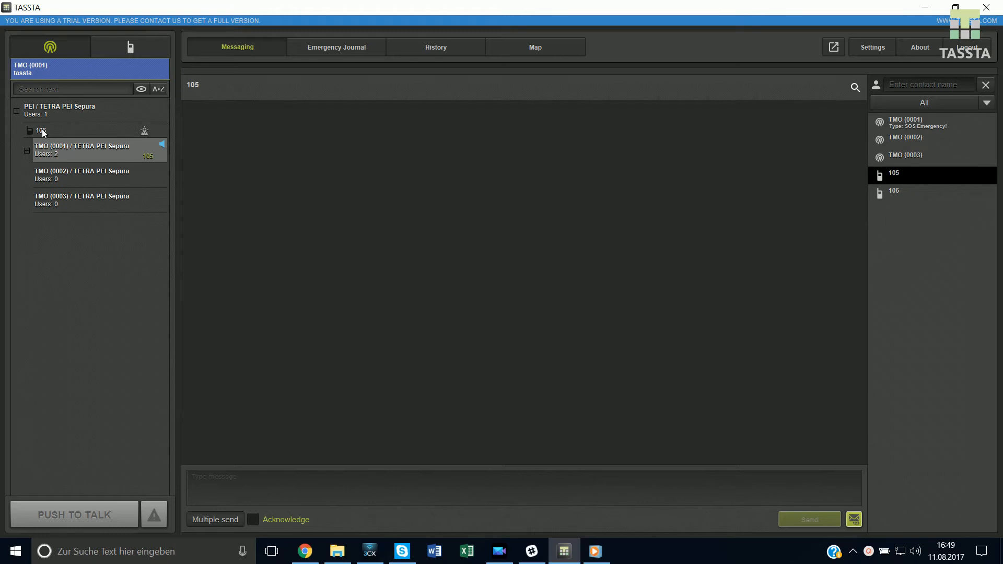
right_click(42, 130)
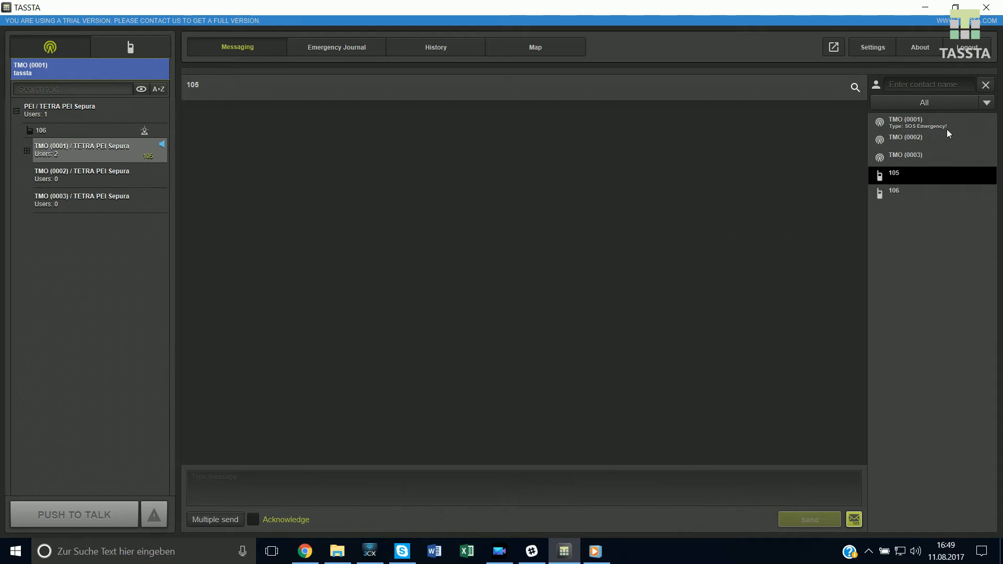
mouse_move(935, 196)
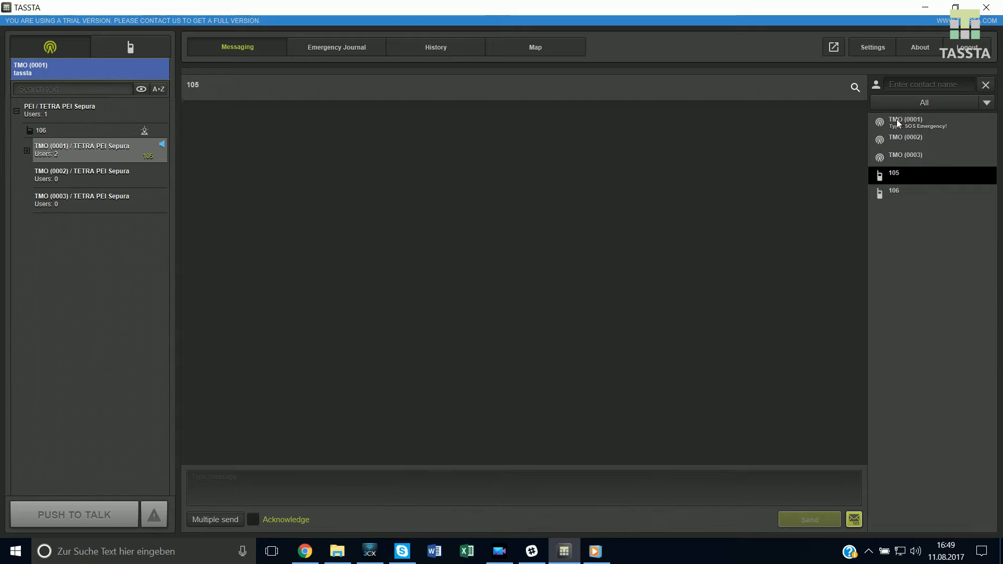
mouse_move(902, 139)
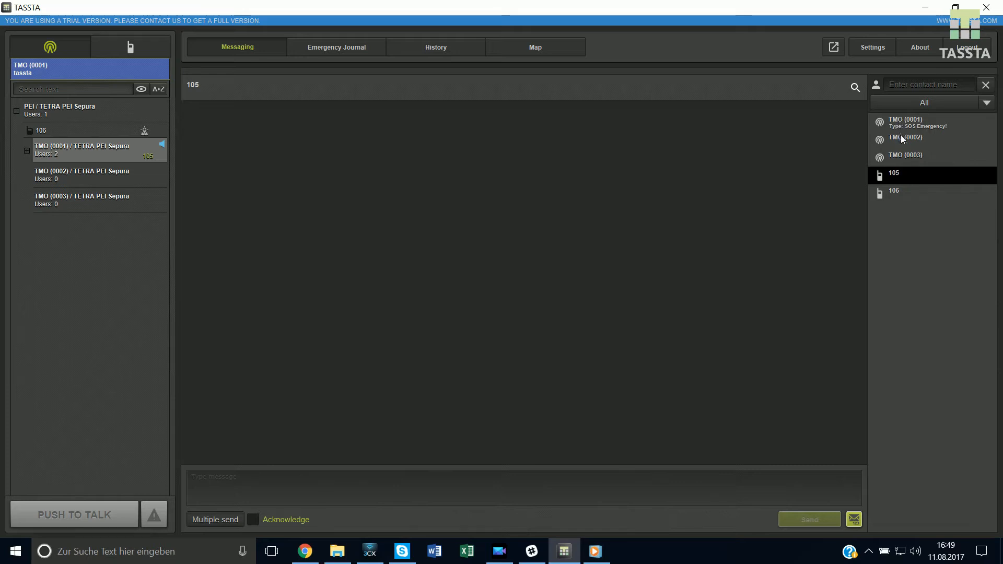
Step: Open the TMO (0002) conversation, then type and erase a test message
left_click(904, 138)
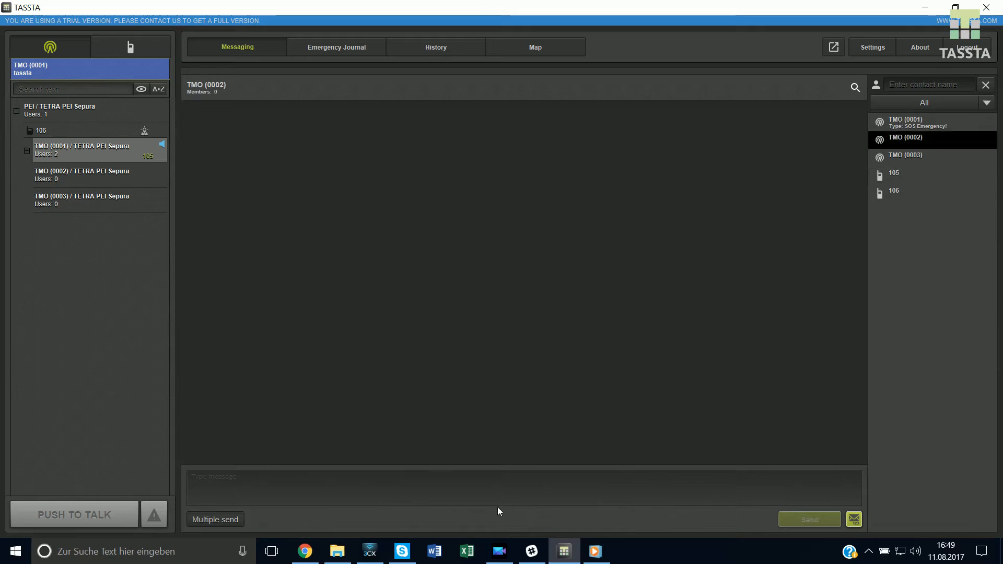
type("thisibis")
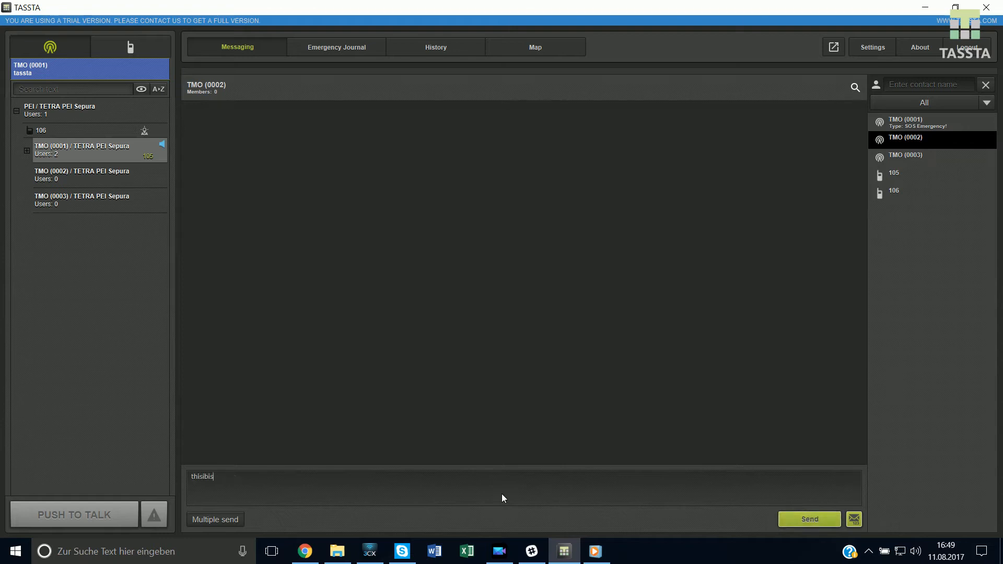
key("BackSpace")
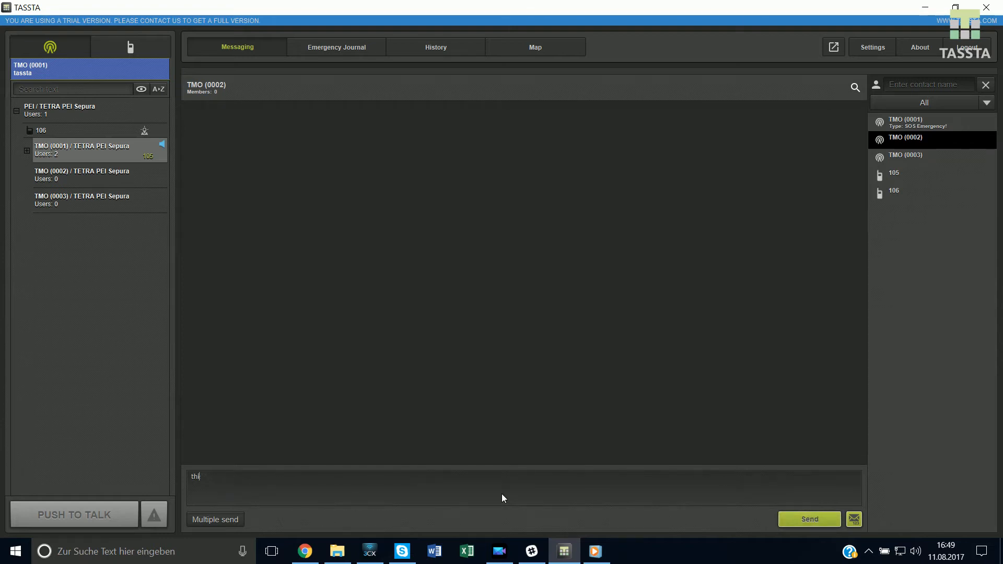
left_click(809, 519)
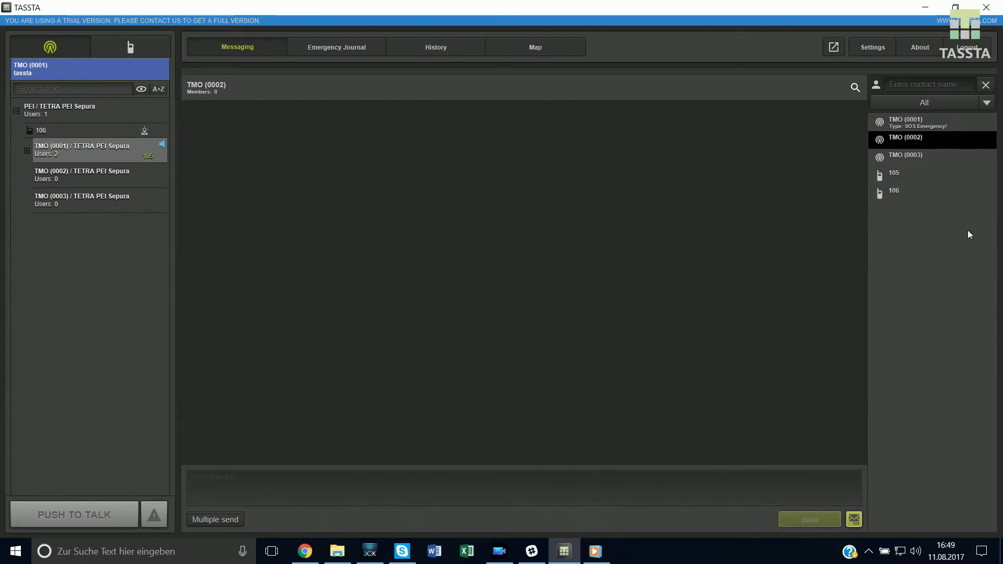
Step: Open the 105 and 106 conversations, close Multiple send, and show the Emergency Journal
left_click(894, 173)
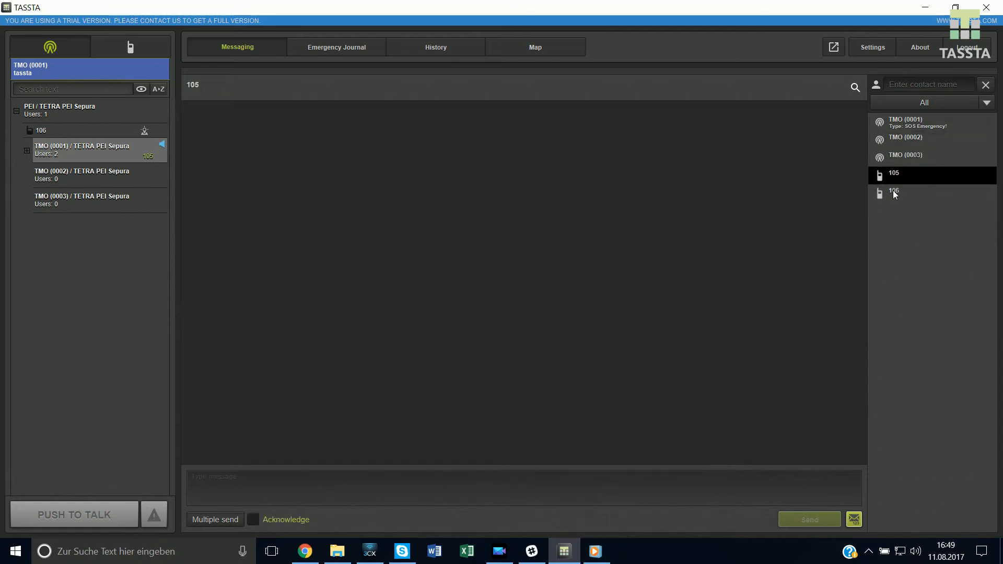
left_click(893, 192)
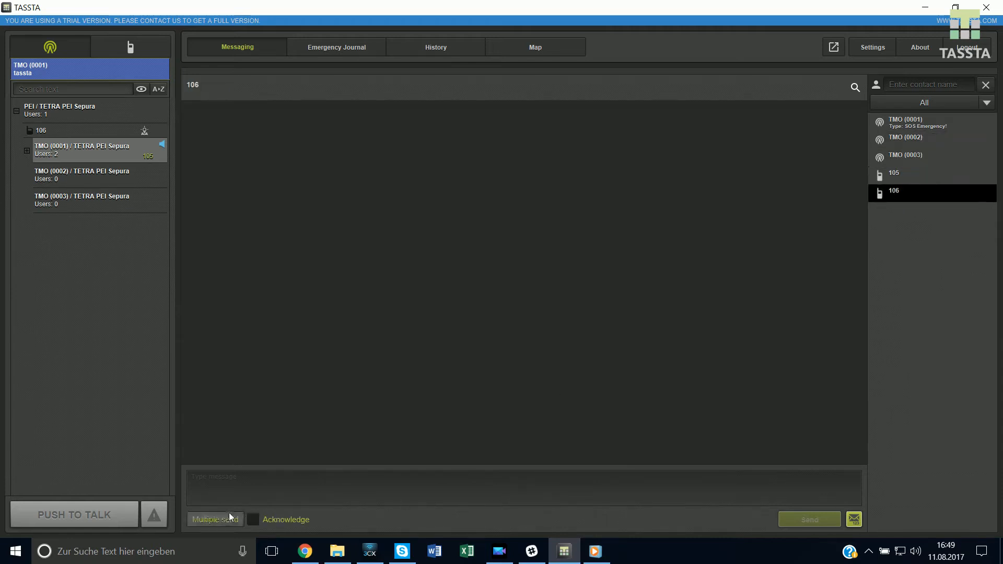
left_click(214, 519)
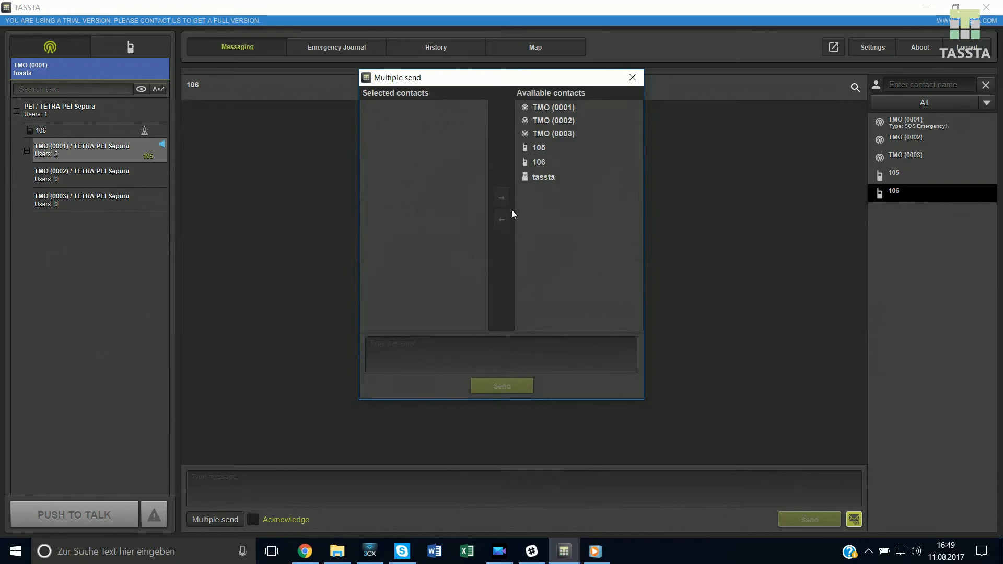
left_click(632, 77)
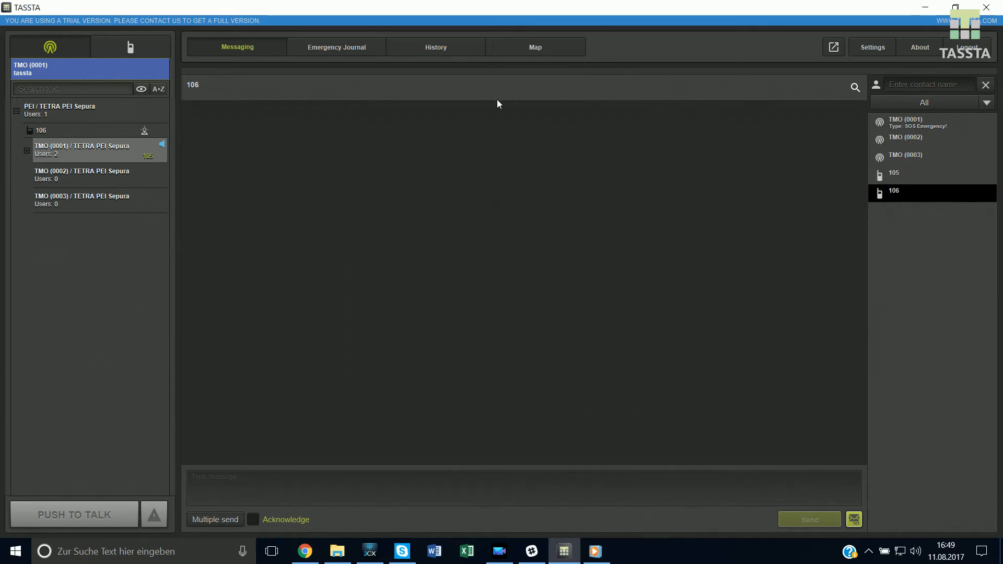
left_click(336, 47)
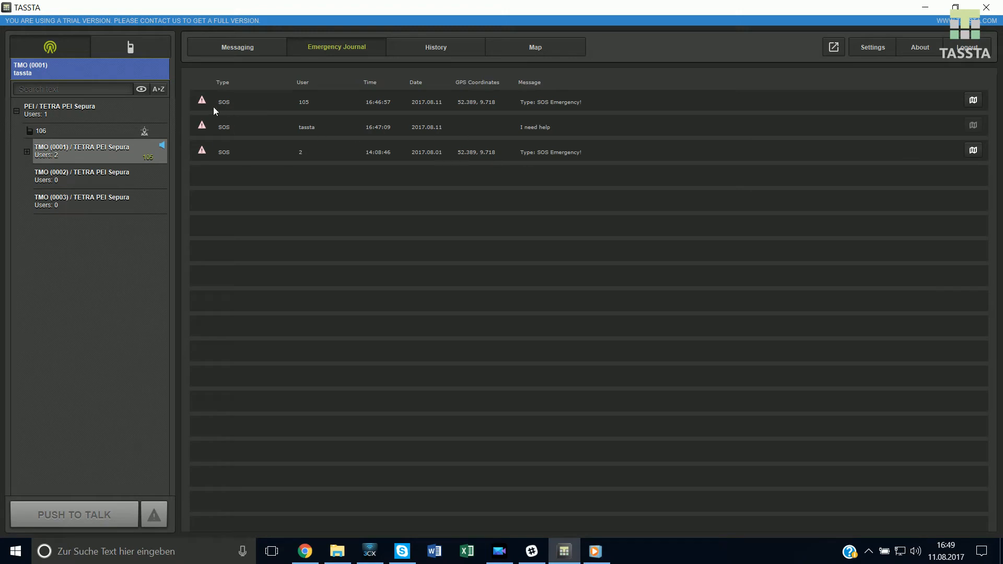
mouse_move(558, 116)
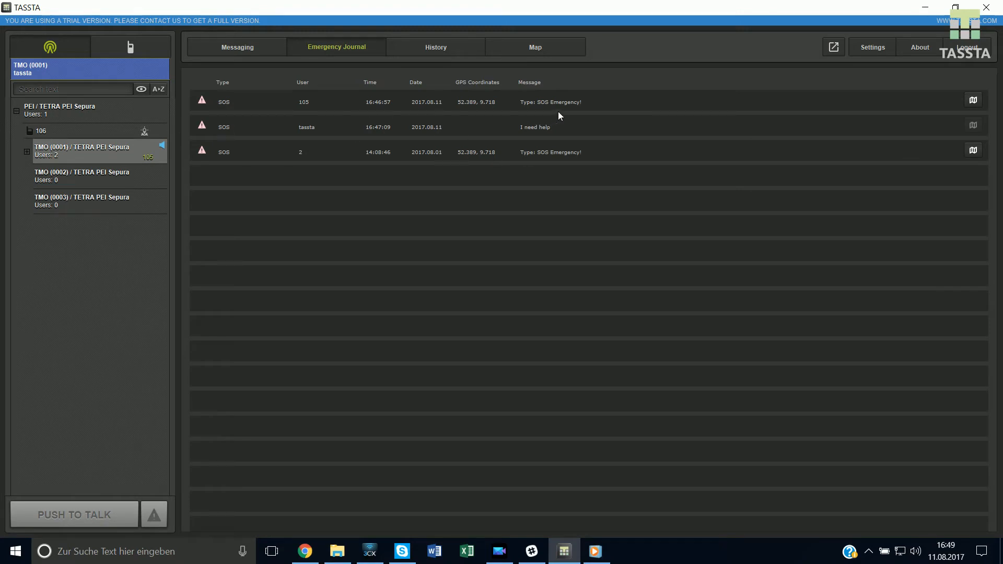
mouse_move(547, 136)
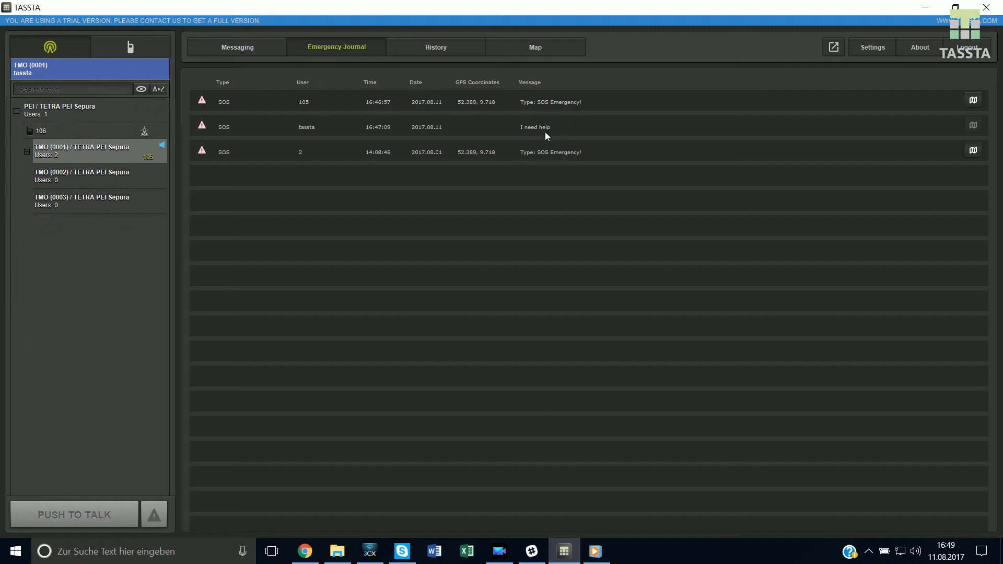
mouse_move(550, 156)
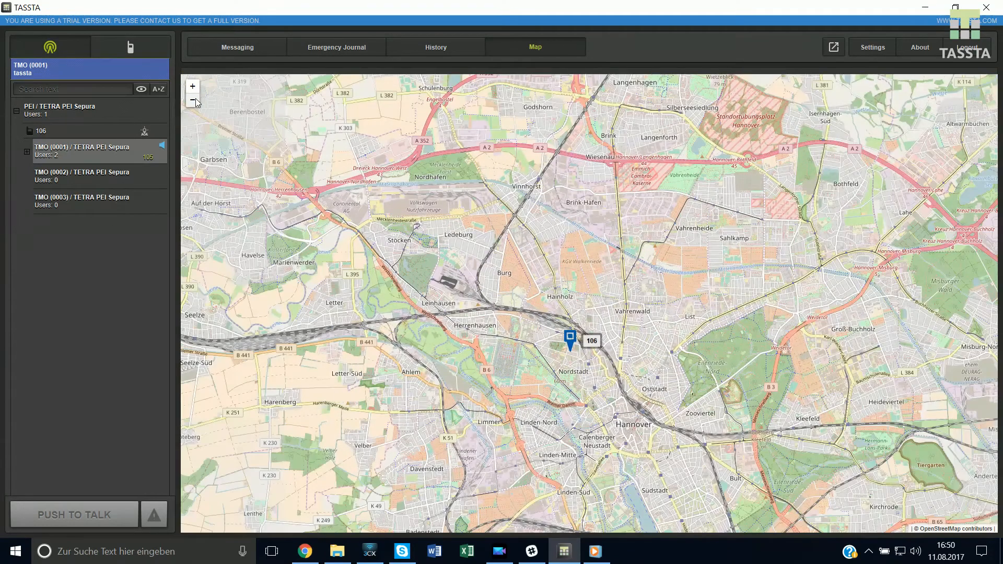
Step: Zoom the map three times to street level around radios 105 and 106, then show History
left_click(192, 86)
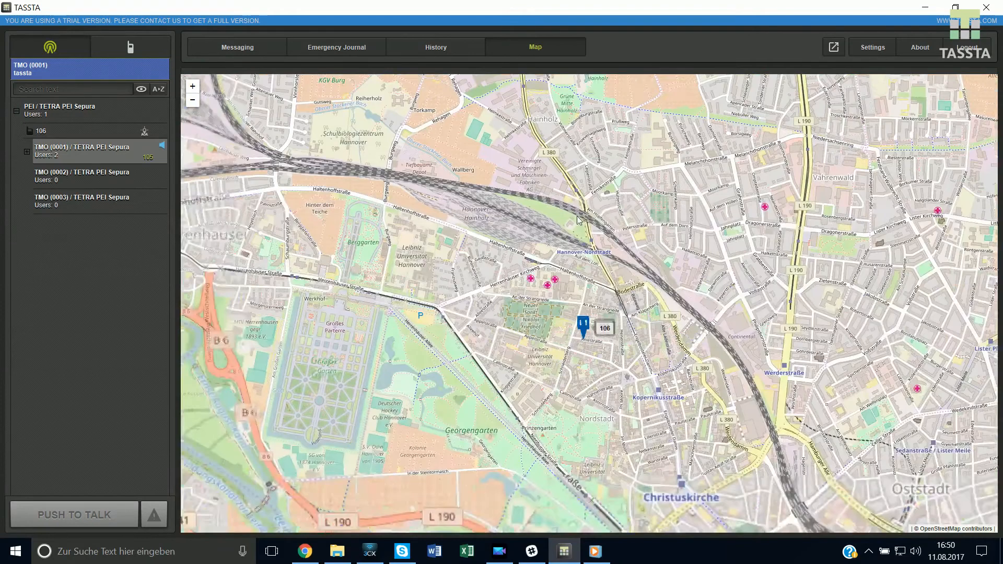
left_click(192, 86)
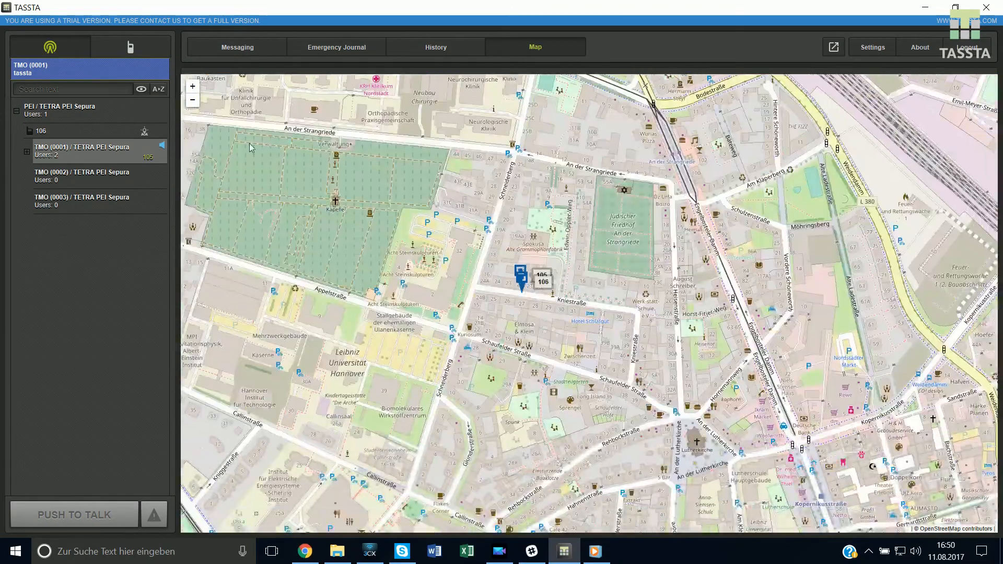
left_click(191, 86)
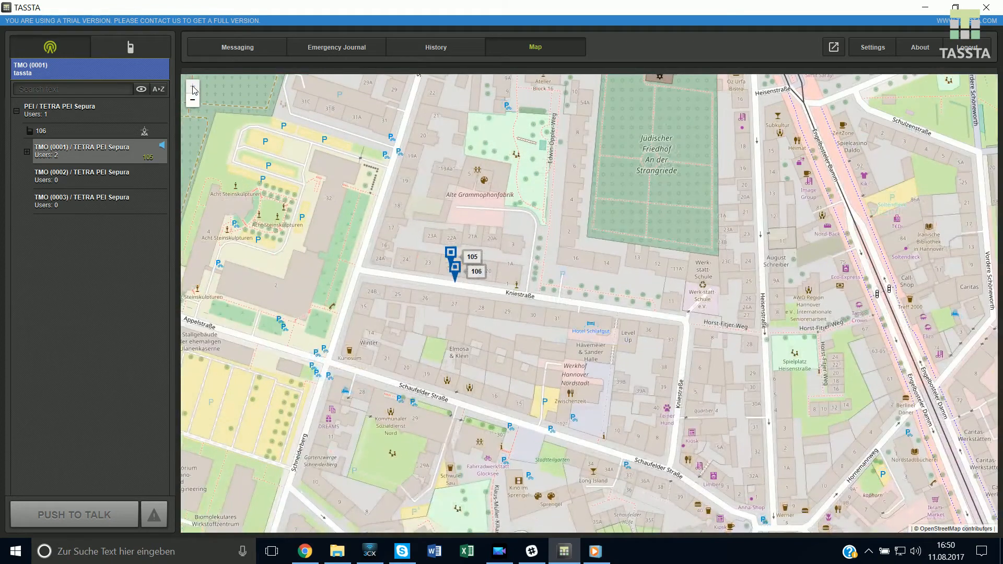
mouse_move(192, 88)
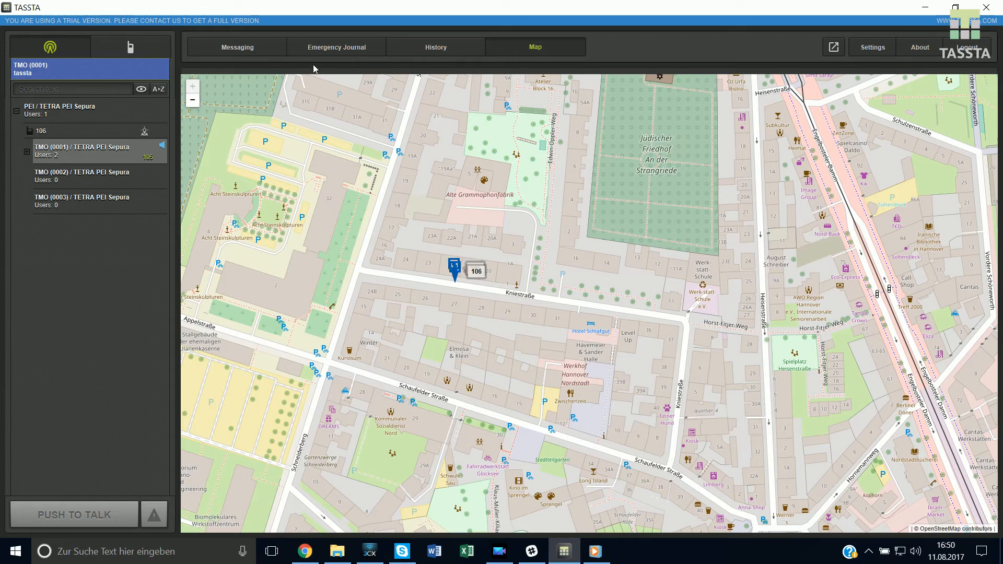
left_click(435, 47)
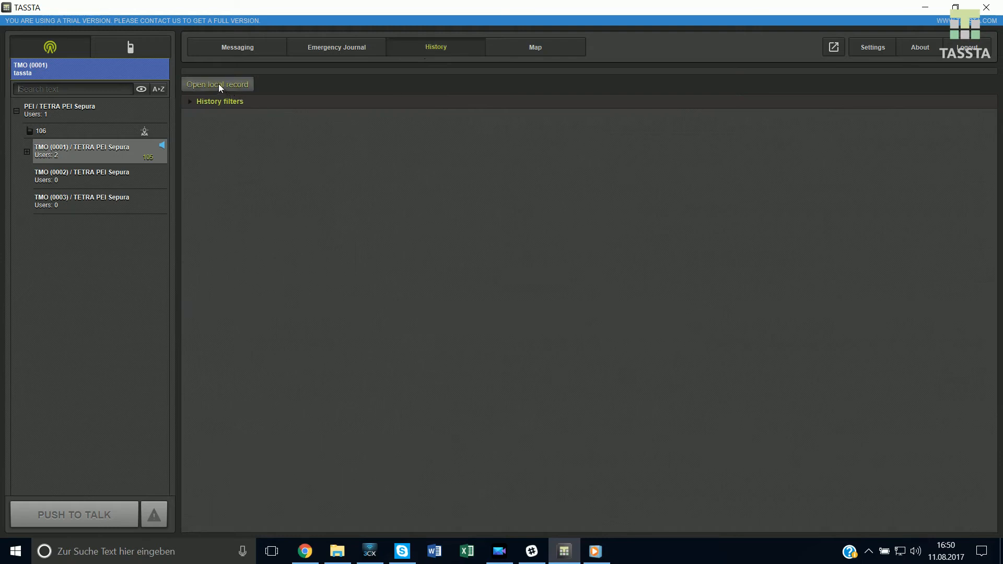
Step: Browse for a local voice record and select the voice folder
left_click(216, 84)
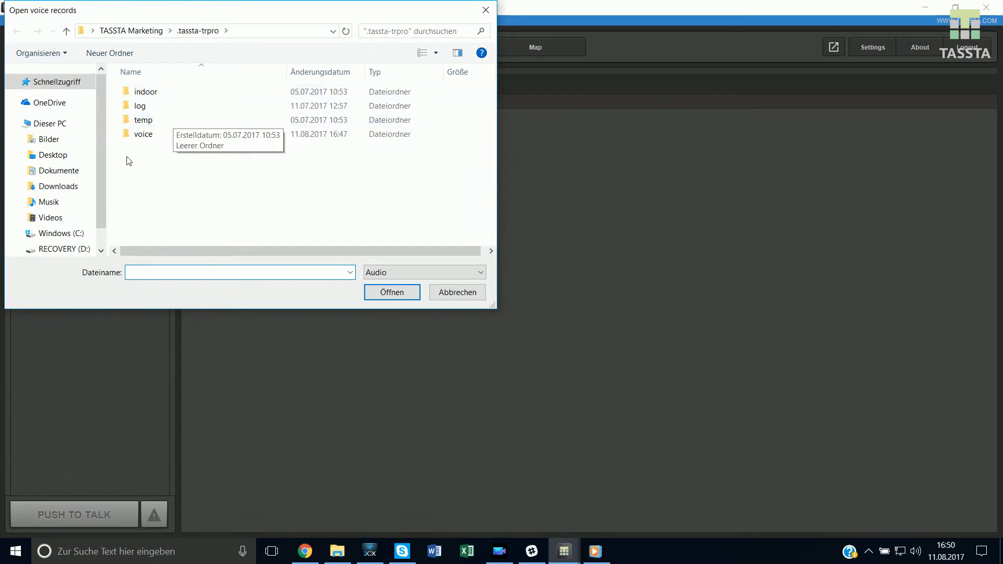
left_click(143, 134)
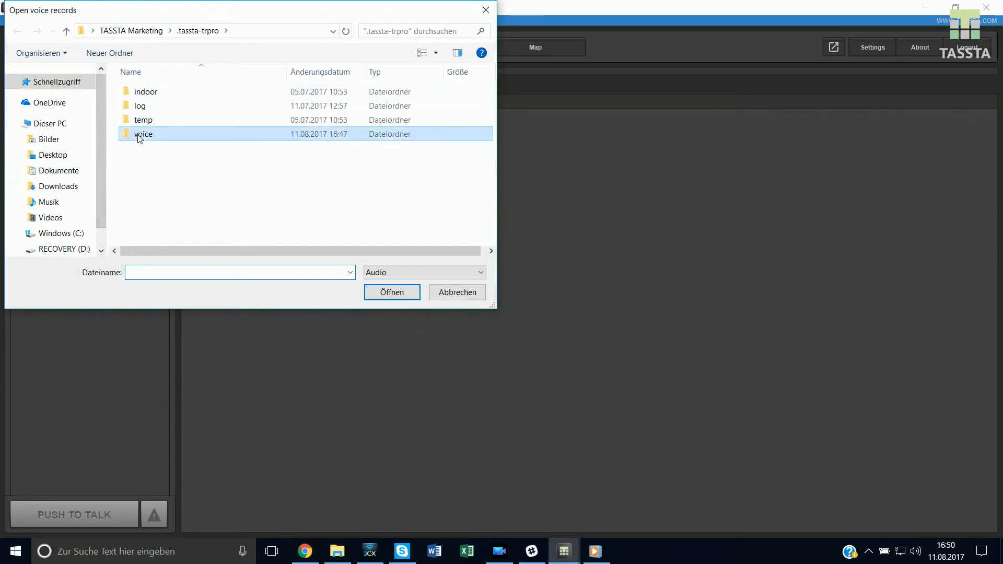